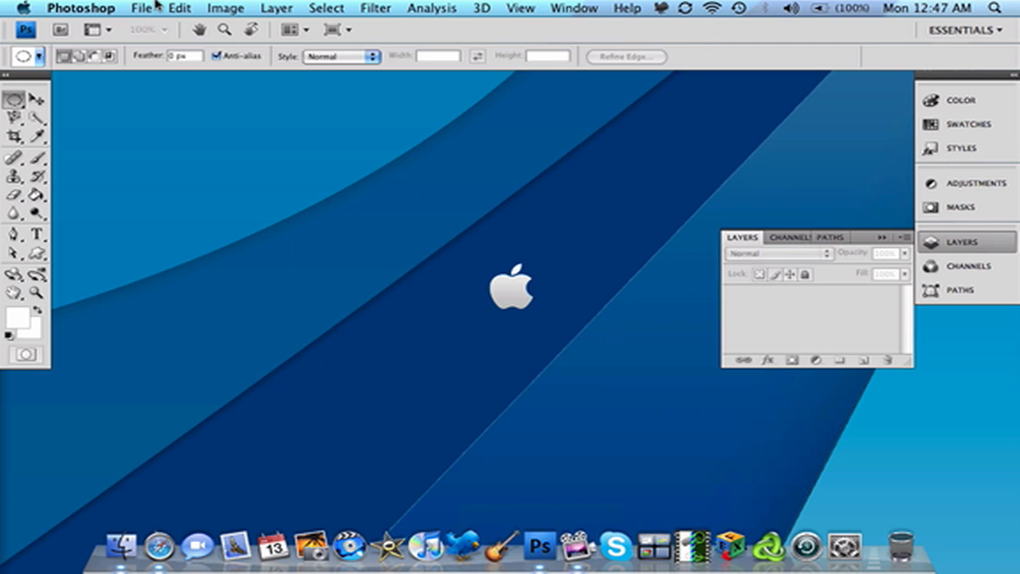
- Create a new 500x500 pixel document named '3D Spikes'
{"action": "left_click", "coordinate": [140, 7]}
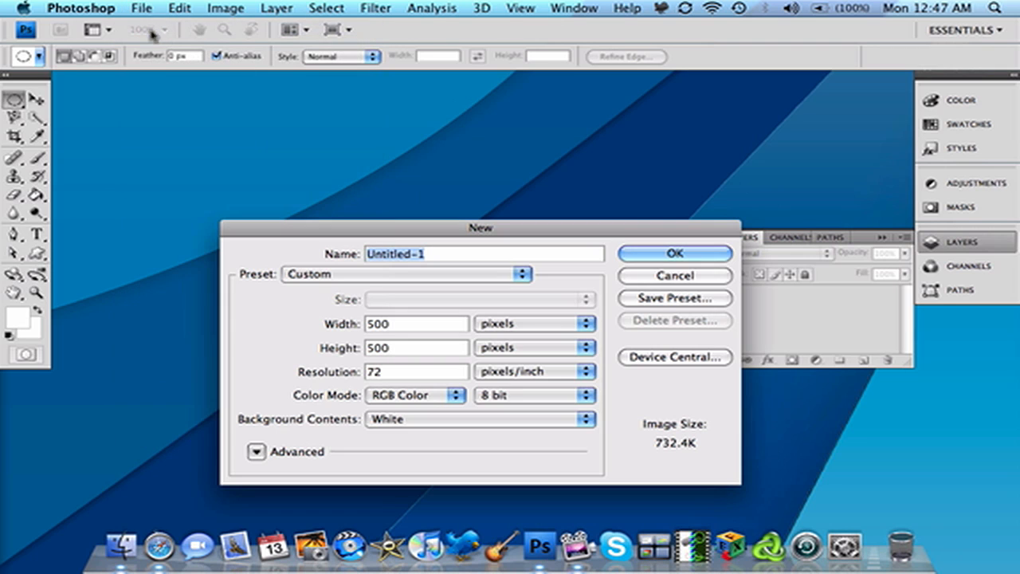
{"action": "mouse_move", "coordinate": [152, 35]}
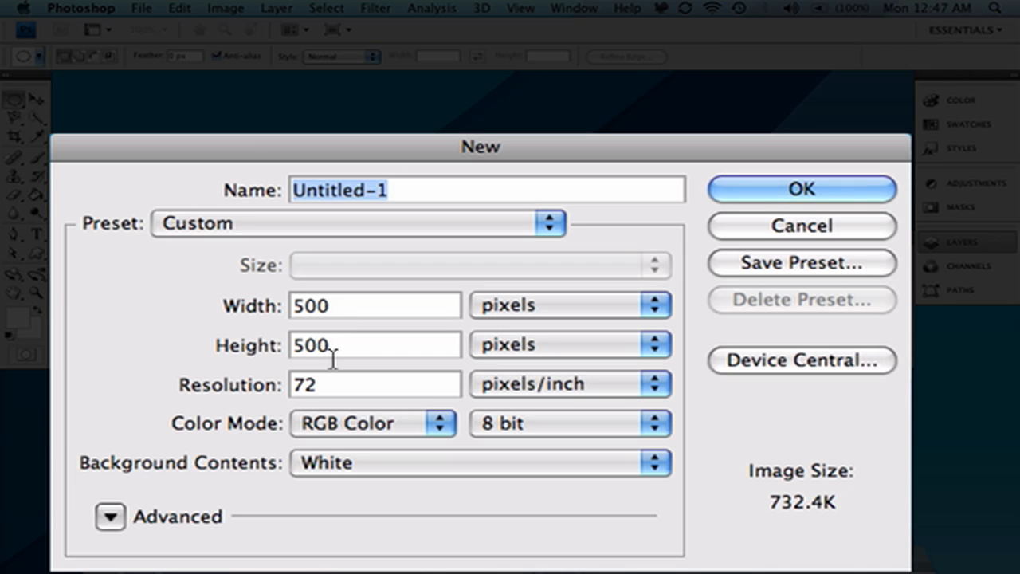
{"action": "mouse_move", "coordinate": [301, 432]}
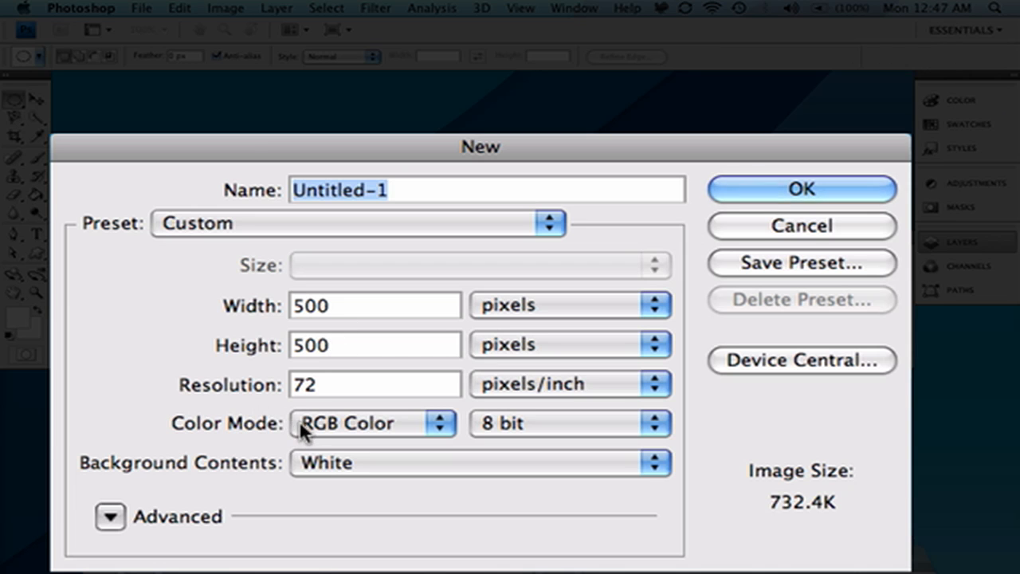
{"action": "mouse_move", "coordinate": [281, 455]}
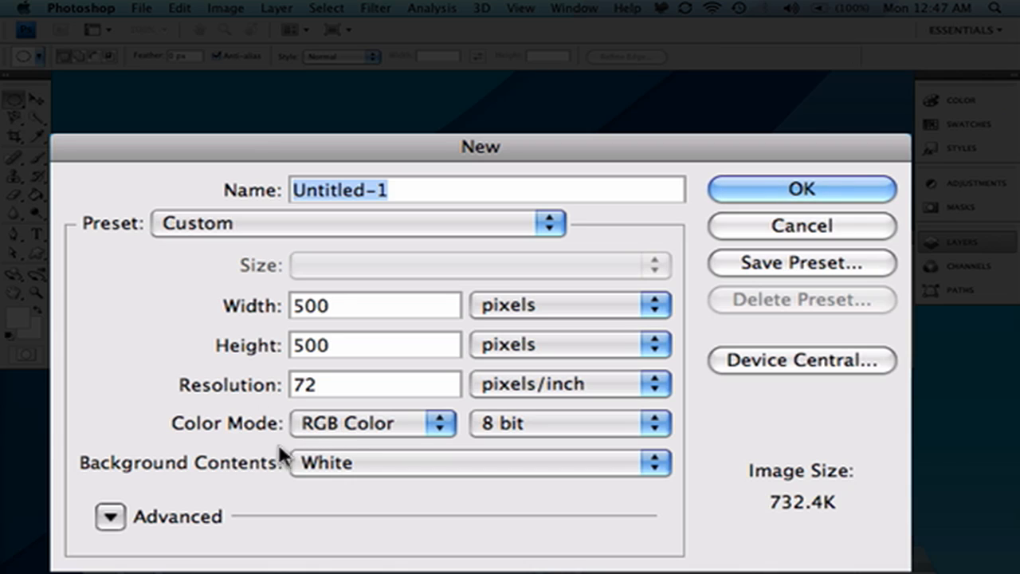
{"action": "mouse_move", "coordinate": [322, 484]}
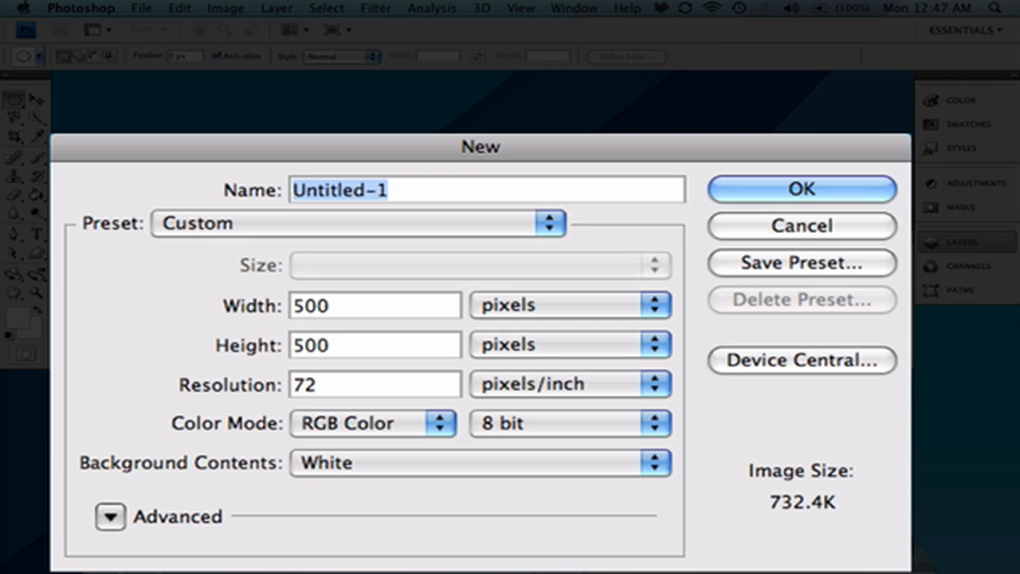
{"action": "type", "text": "3D"}
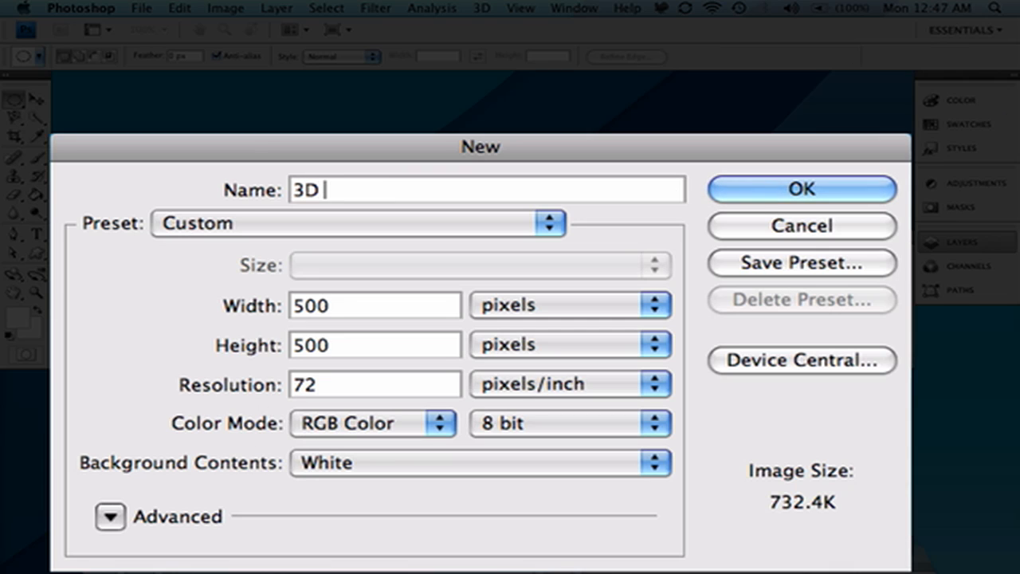
{"action": "type", "text": "Spikes"}
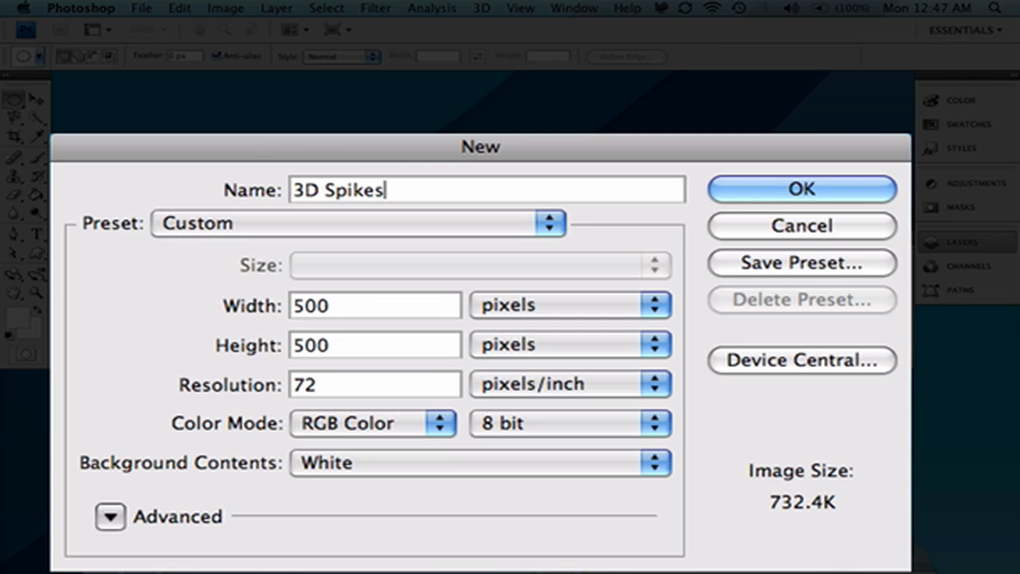
{"action": "left_click", "coordinate": [801, 188]}
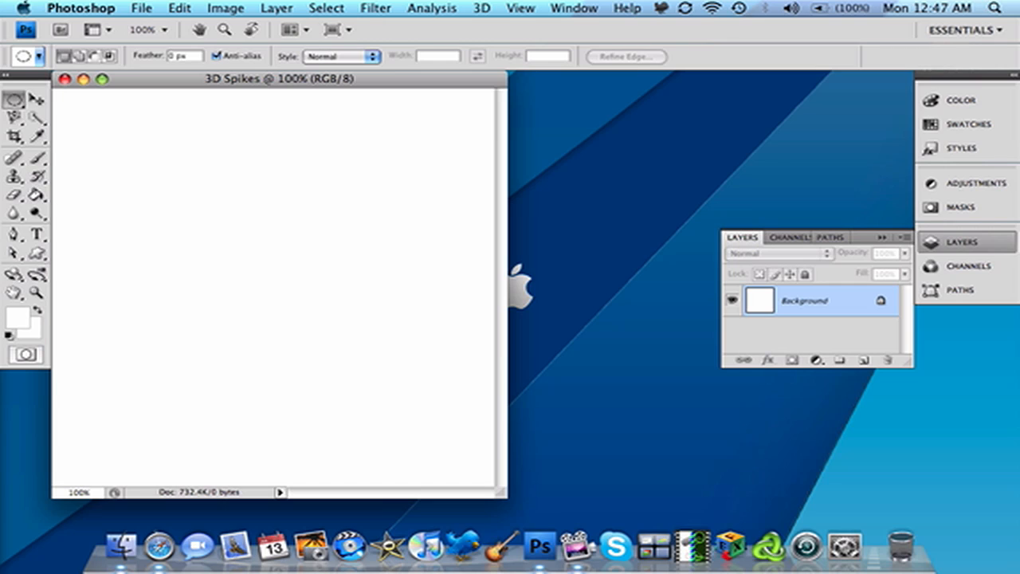
{"action": "mouse_move", "coordinate": [200, 261]}
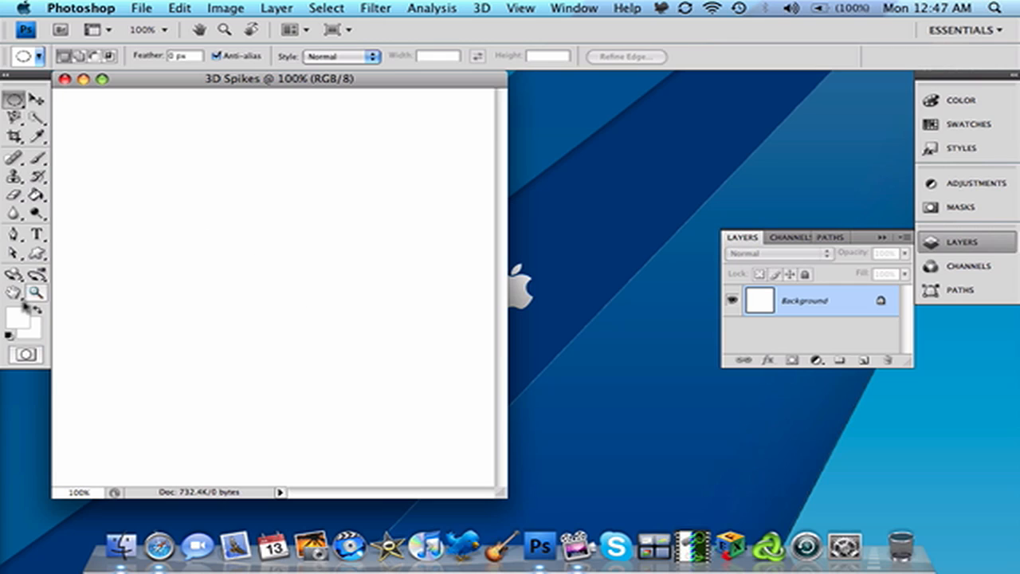
- Make black the foreground colour so the Background layer fills solid black
{"action": "left_click", "coordinate": [16, 317]}
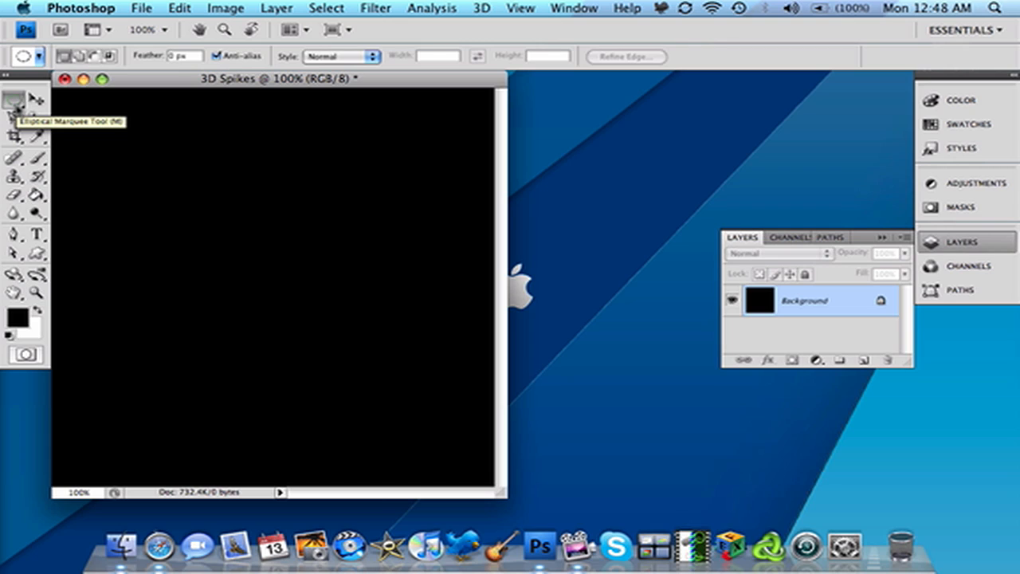
{"action": "mouse_move", "coordinate": [109, 256]}
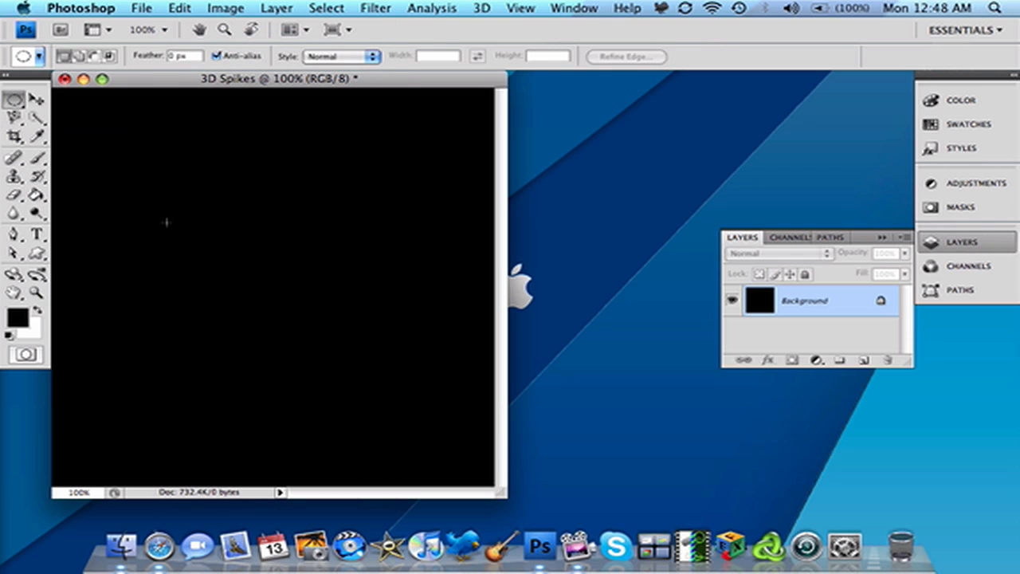
- Select a circle left of centre and fill it white on the black canvas
{"action": "left_click_drag", "start_coordinate": [168, 223], "coordinate": [319, 343]}
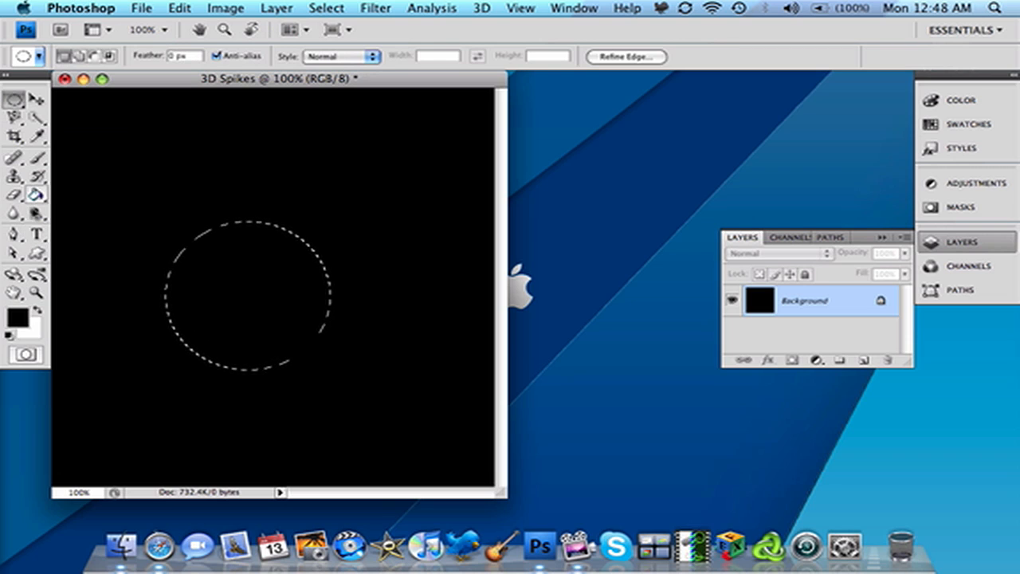
{"action": "left_click", "coordinate": [13, 315]}
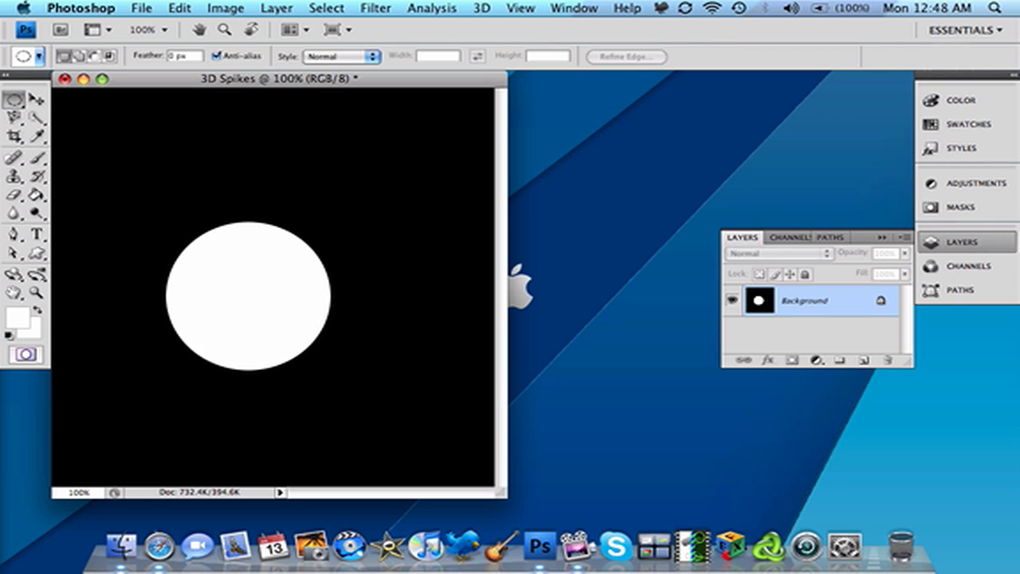
{"action": "left_click", "coordinate": [375, 6]}
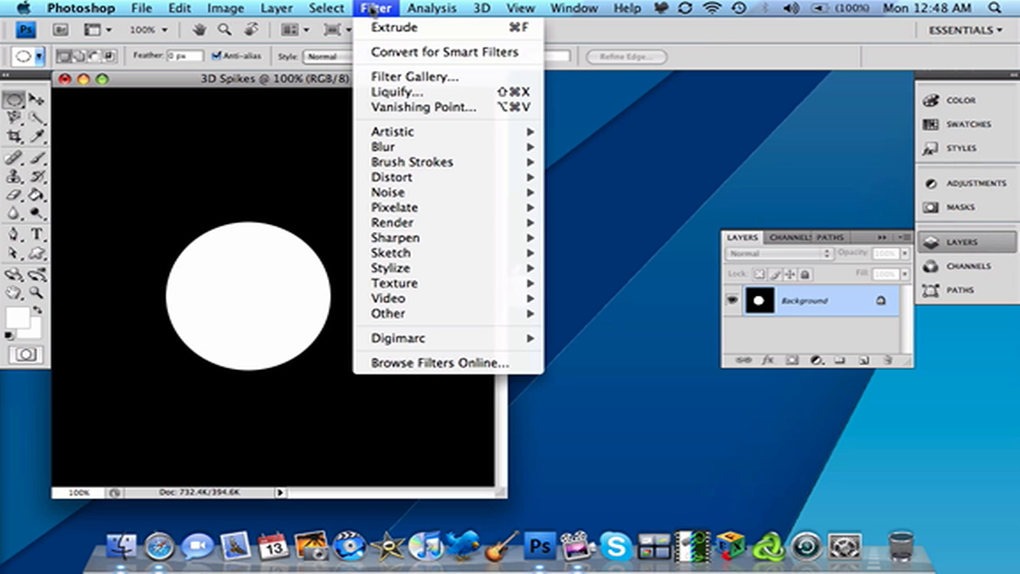
{"action": "mouse_move", "coordinate": [391, 268]}
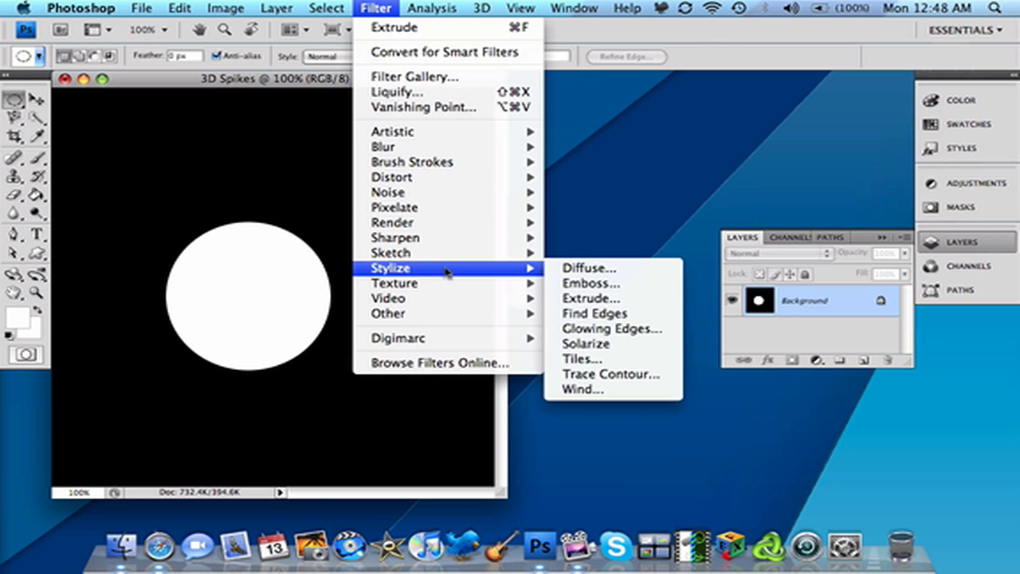
{"action": "mouse_move", "coordinate": [592, 298]}
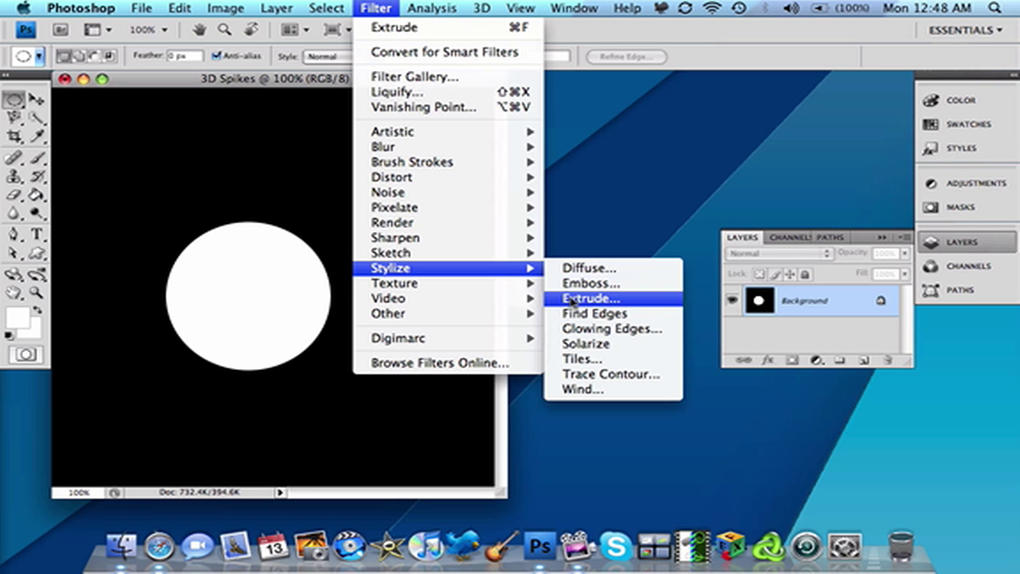
- Extrude the circle into Pyramids of size 20, depth 255 random
{"action": "left_click", "coordinate": [587, 298]}
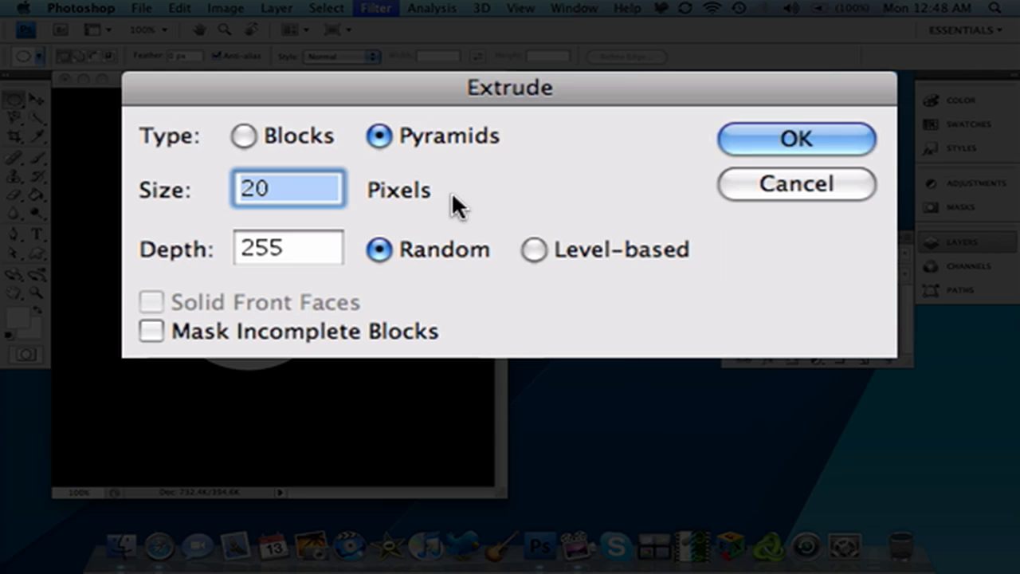
{"action": "mouse_move", "coordinate": [332, 163]}
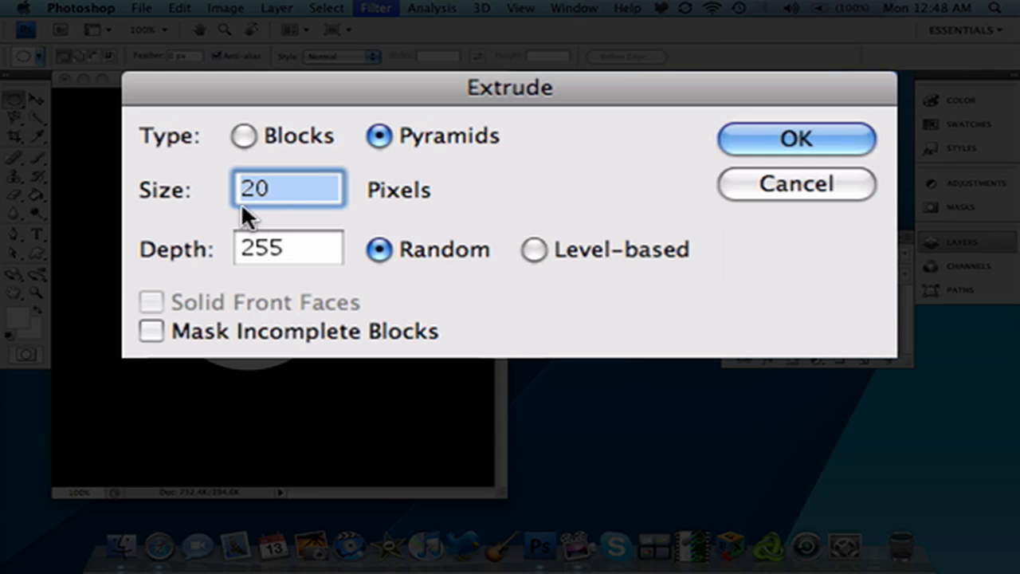
{"action": "mouse_move", "coordinate": [227, 236]}
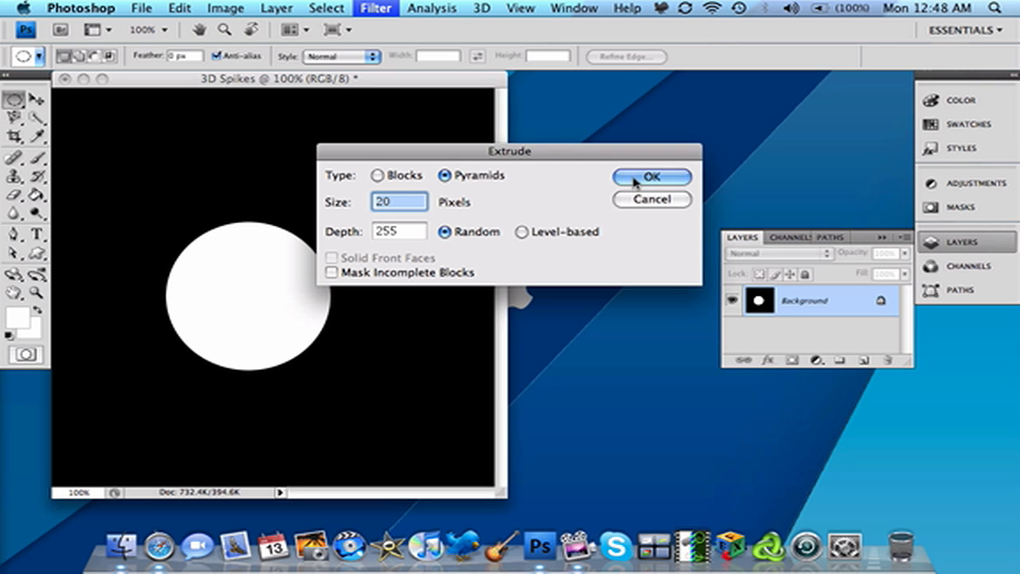
{"action": "left_click", "coordinate": [650, 176]}
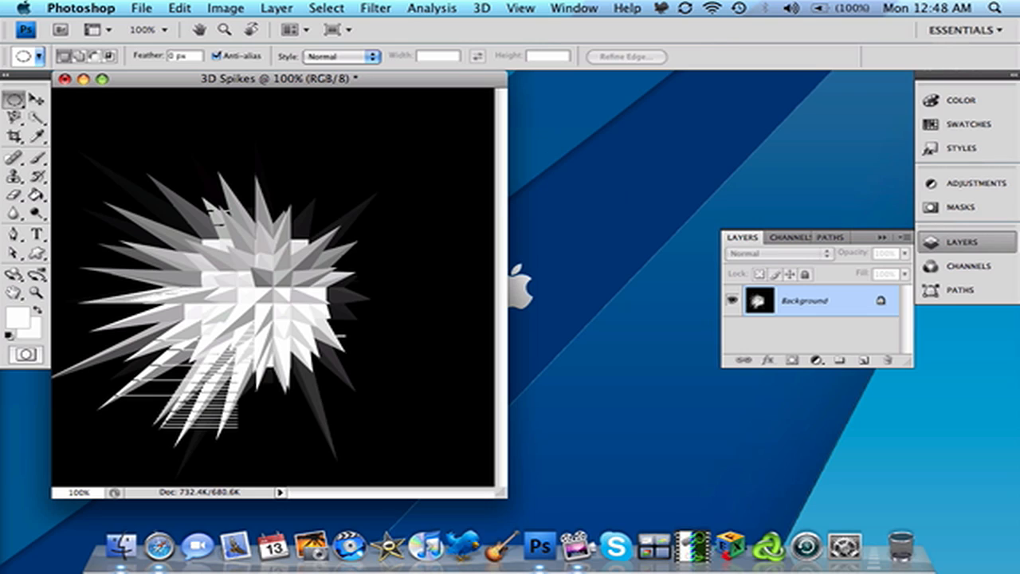
{"action": "mouse_move", "coordinate": [303, 153]}
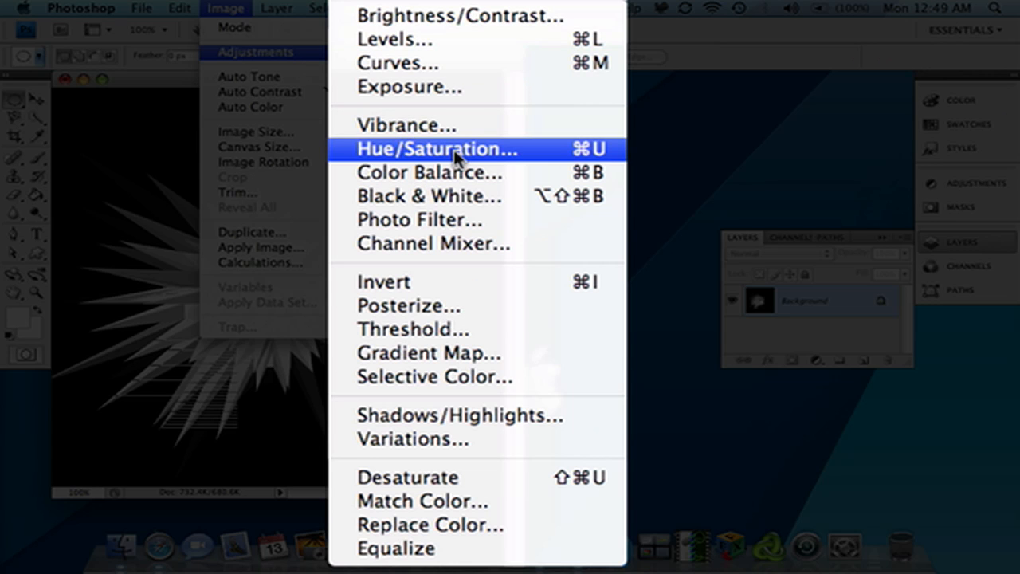
- Bring up Hue/Saturation, trying hue 195 and dismissing the out-of-range warning
{"action": "left_click", "coordinate": [437, 150]}
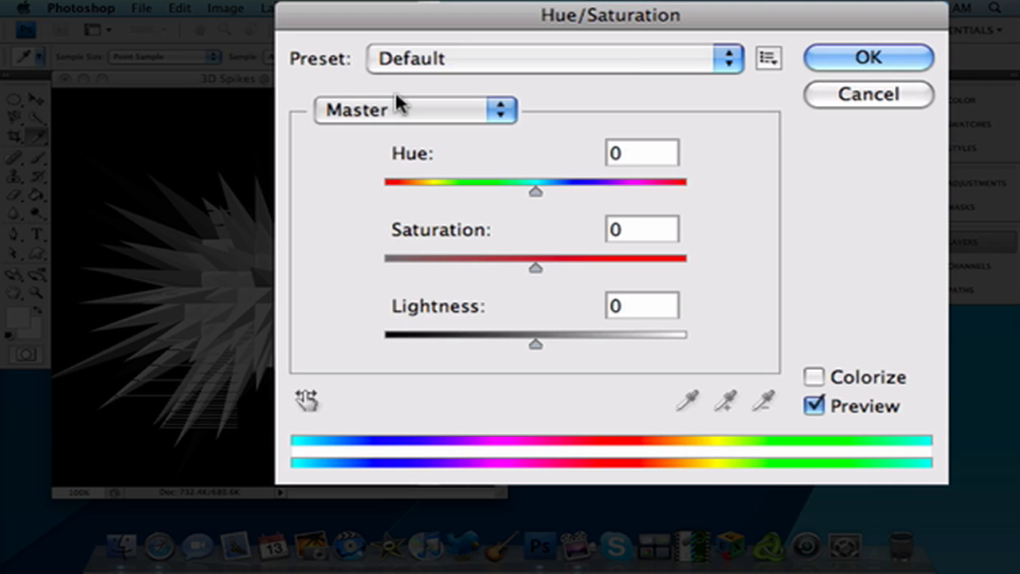
{"action": "mouse_move", "coordinate": [375, 72]}
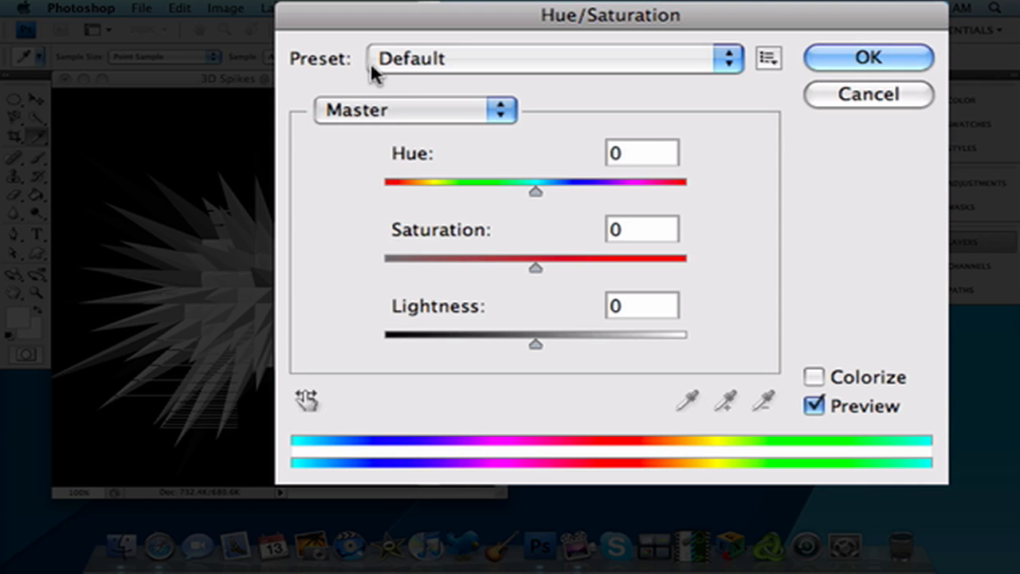
{"action": "mouse_move", "coordinate": [45, 281]}
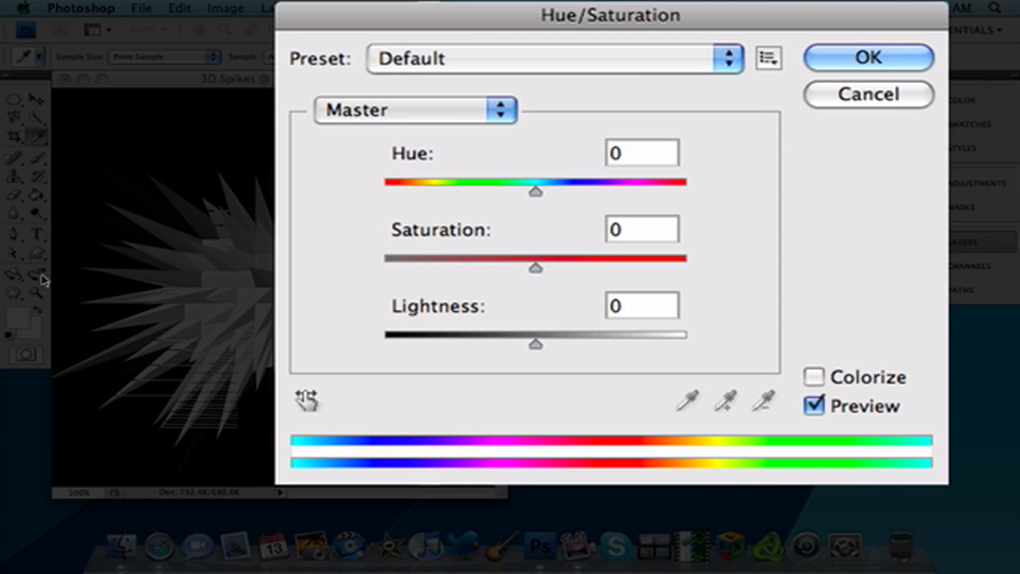
{"action": "mouse_move", "coordinate": [466, 126]}
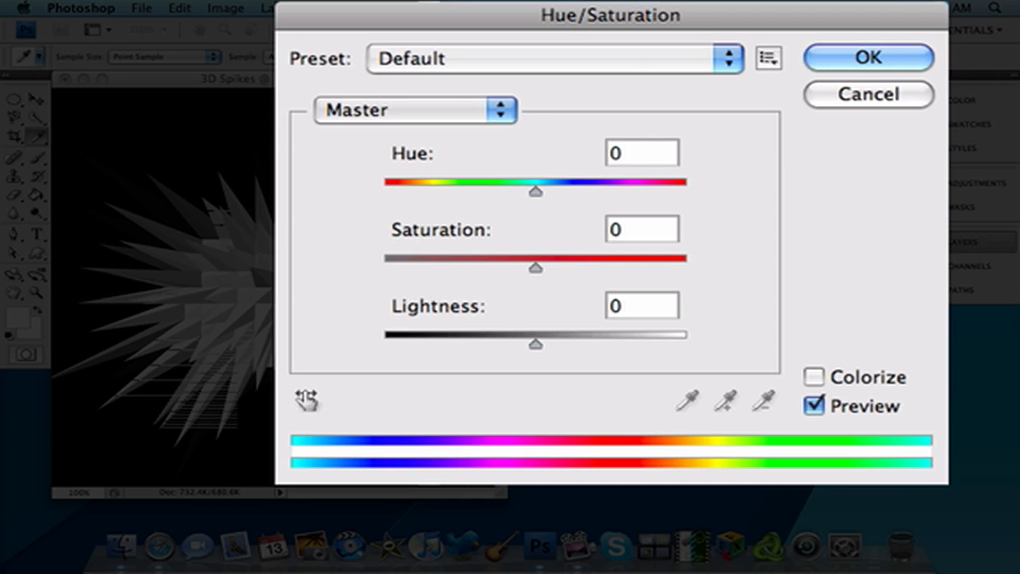
{"action": "type", "text": "195"}
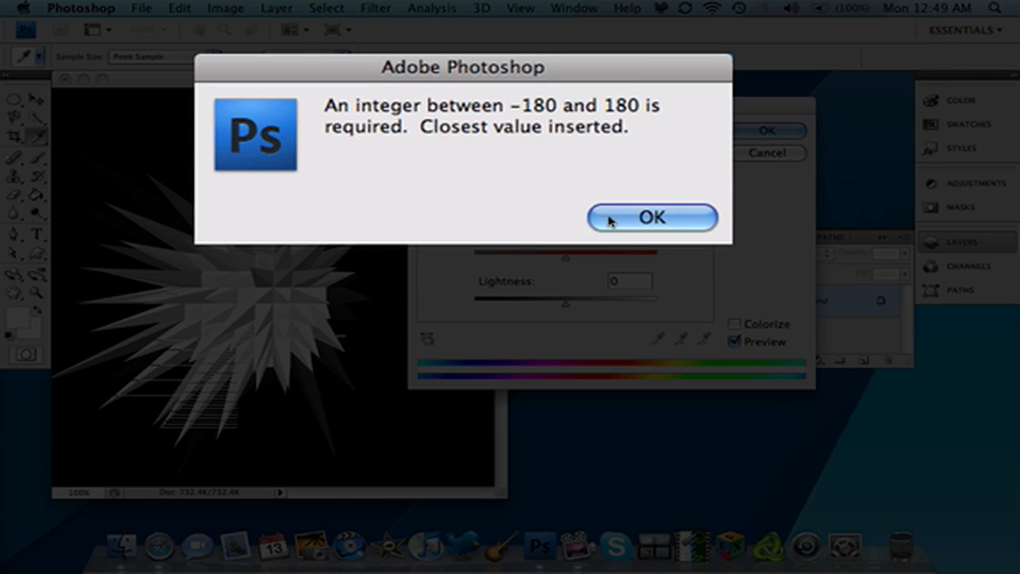
{"action": "mouse_move", "coordinate": [699, 231]}
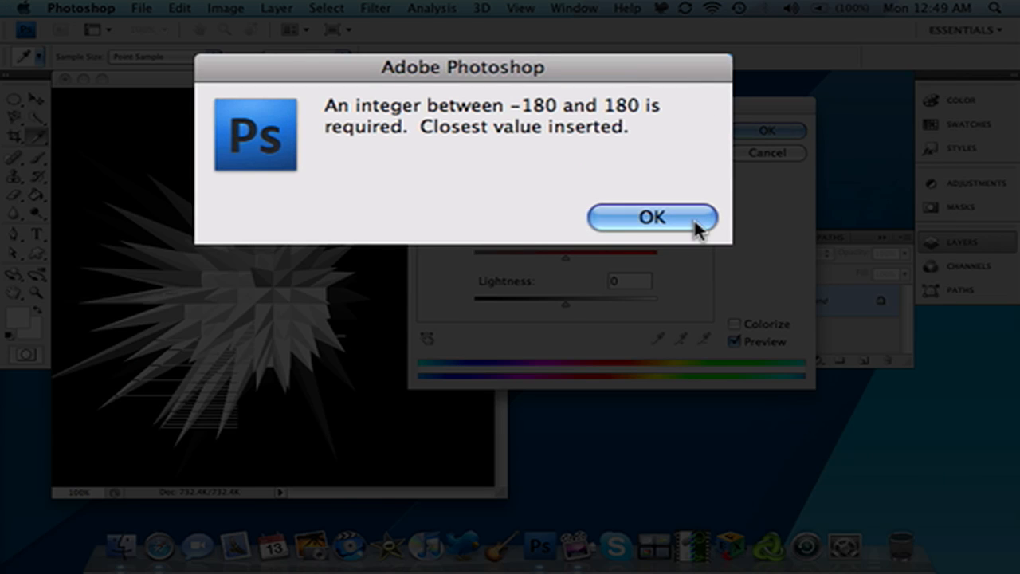
{"action": "left_click", "coordinate": [650, 217]}
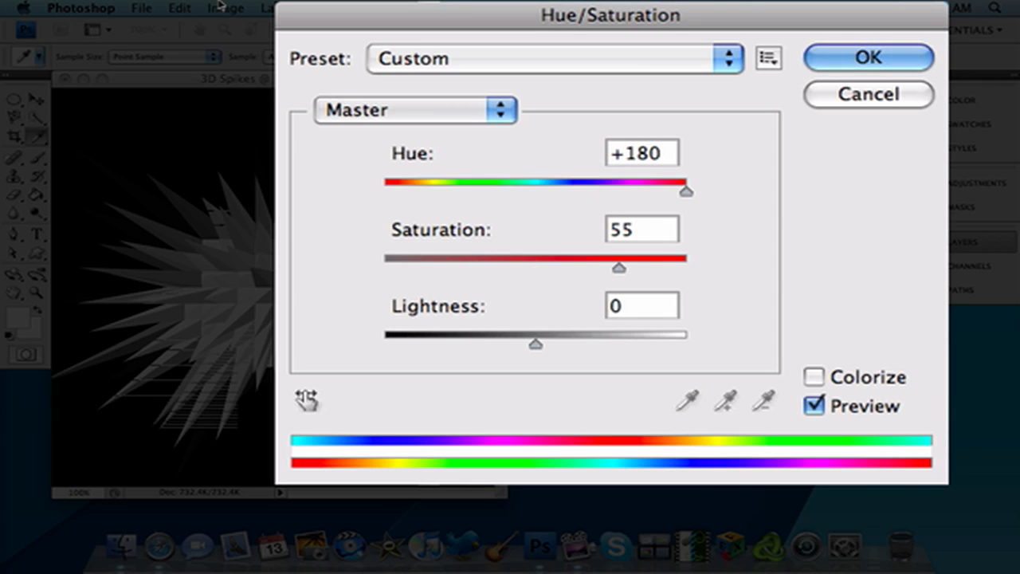
{"action": "left_click", "coordinate": [641, 230]}
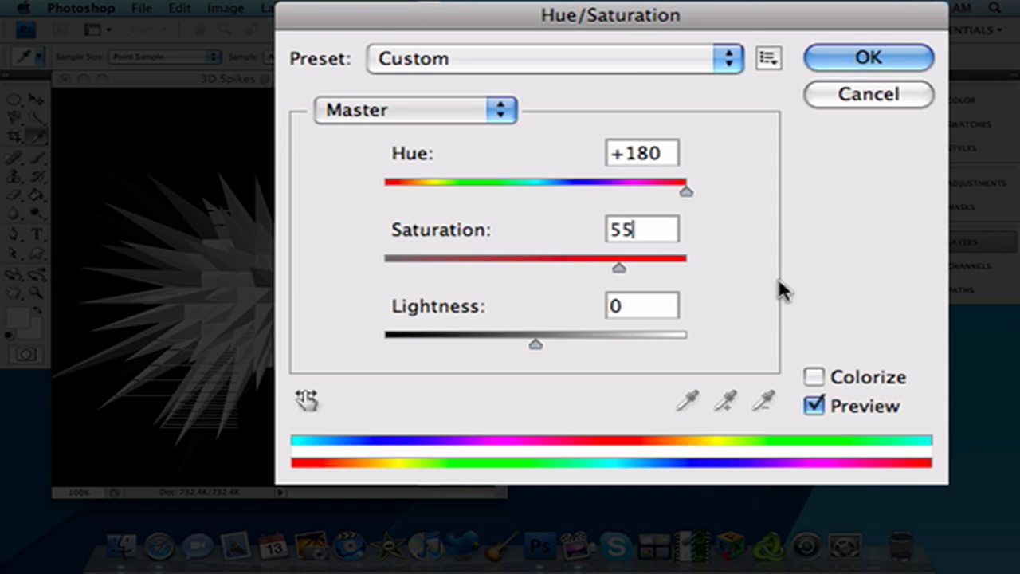
{"action": "mouse_move", "coordinate": [829, 388]}
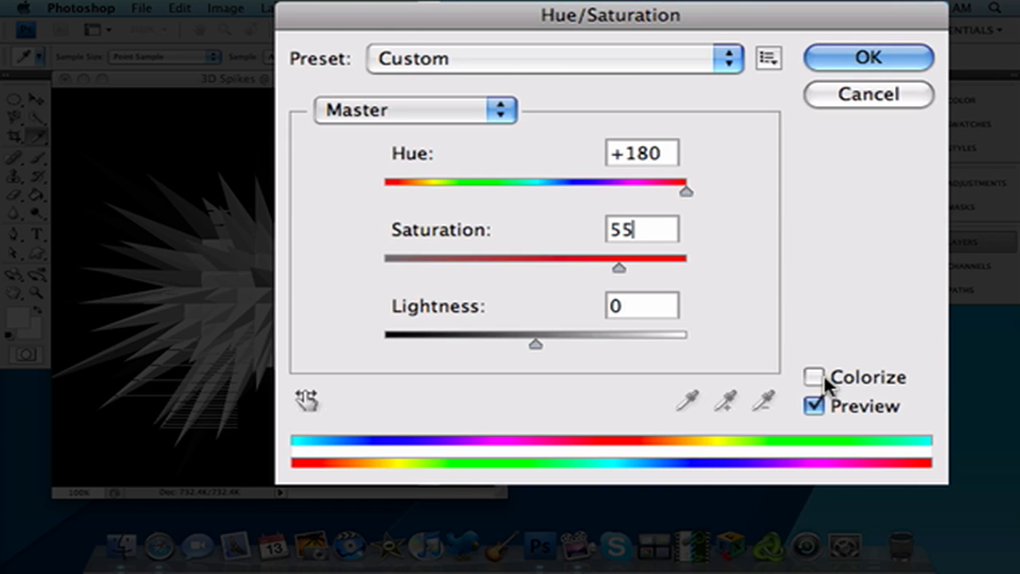
- Turn on Colorize and set hue 225, saturation 12 for a faint blue tint
{"action": "left_click", "coordinate": [815, 377]}
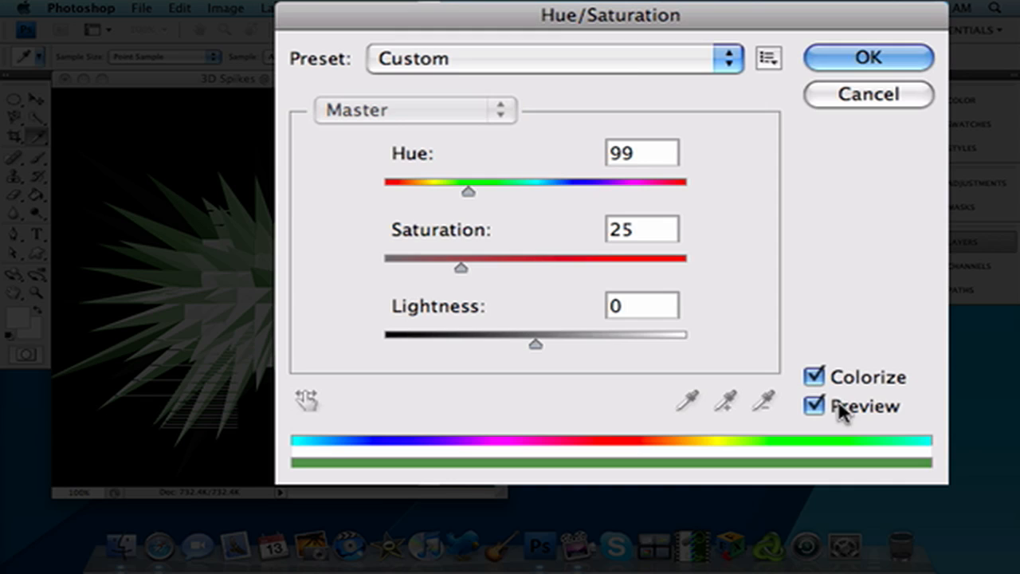
{"action": "left_click", "coordinate": [641, 230]}
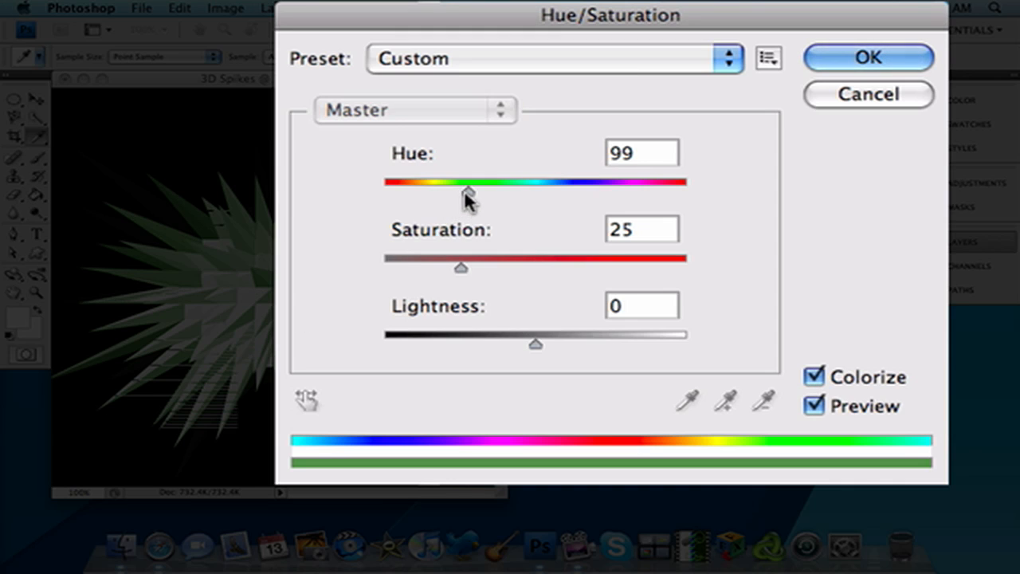
{"action": "left_click_drag", "start_coordinate": [469, 191], "coordinate": [550, 191]}
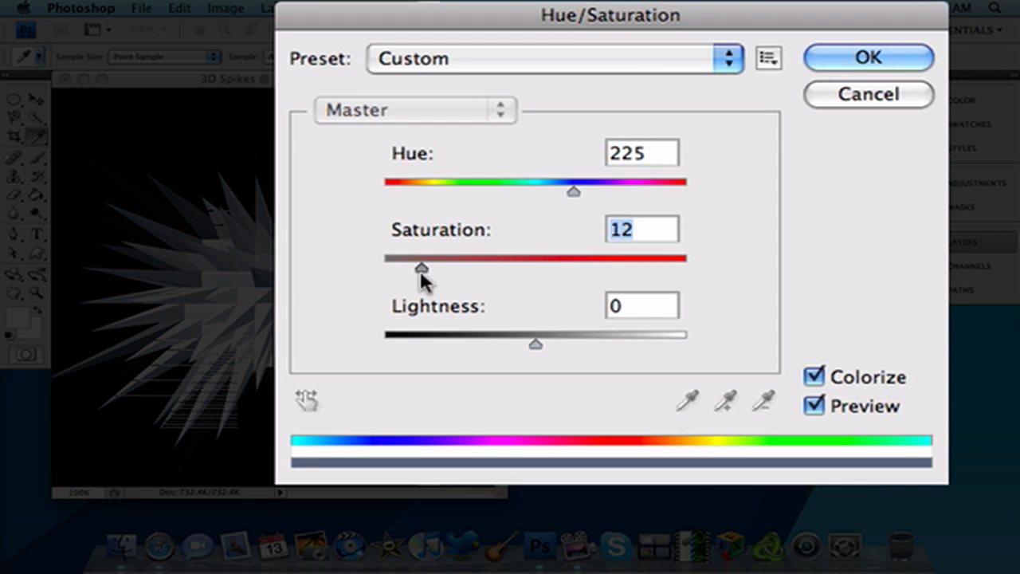
{"action": "left_click_drag", "start_coordinate": [421, 268], "coordinate": [533, 268]}
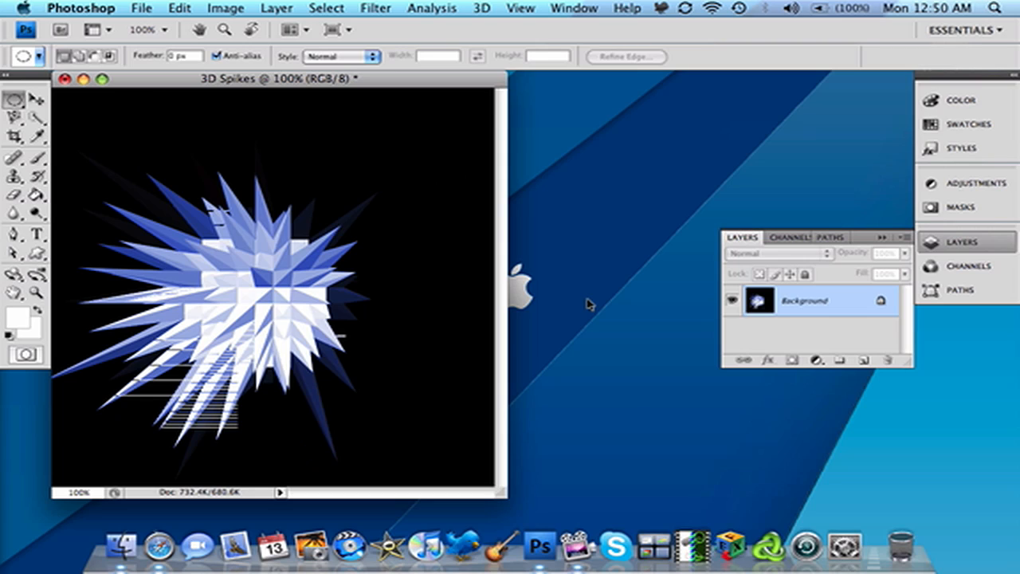
{"action": "mouse_move", "coordinate": [606, 274]}
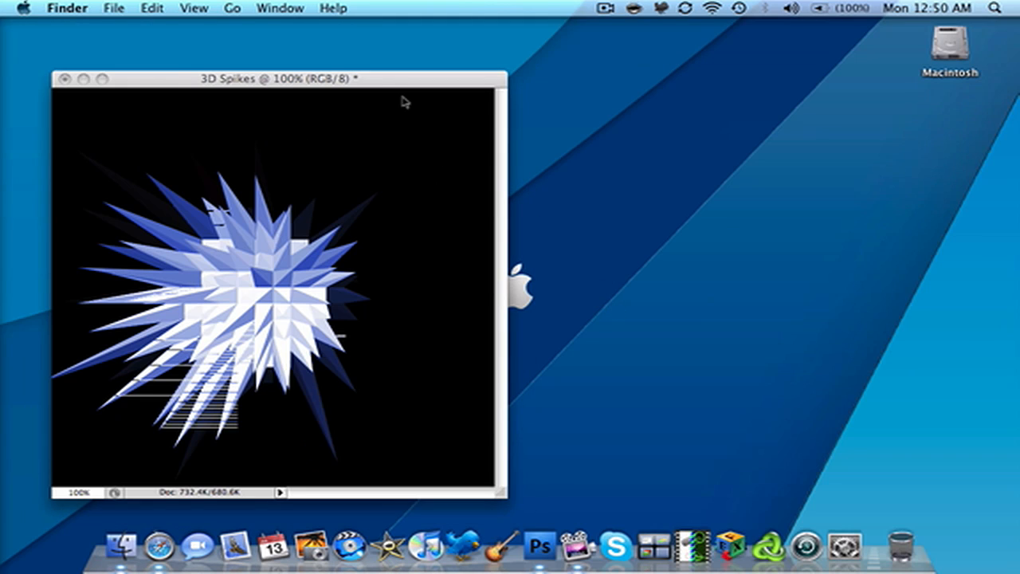
{"action": "mouse_move", "coordinate": [618, 60]}
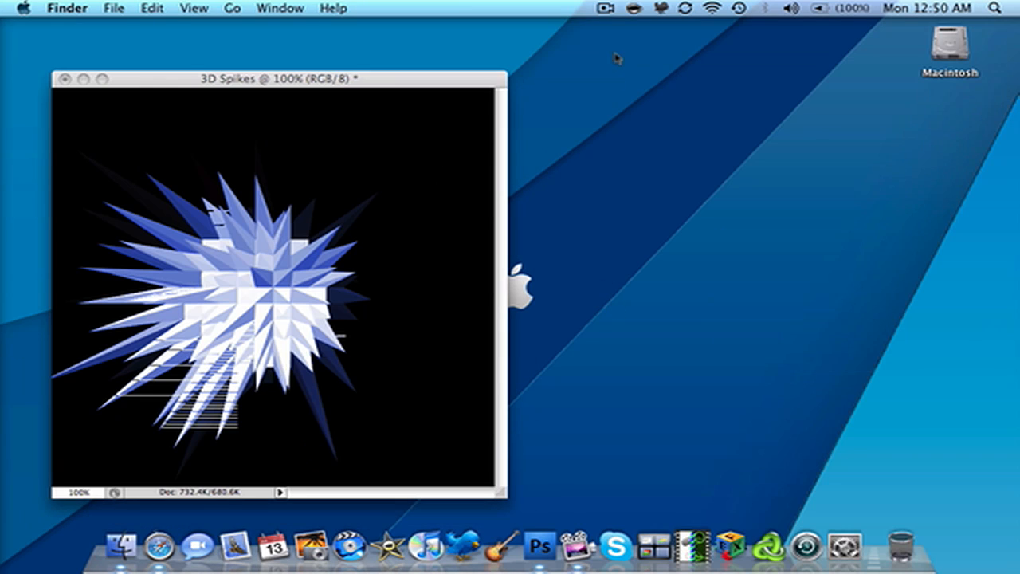